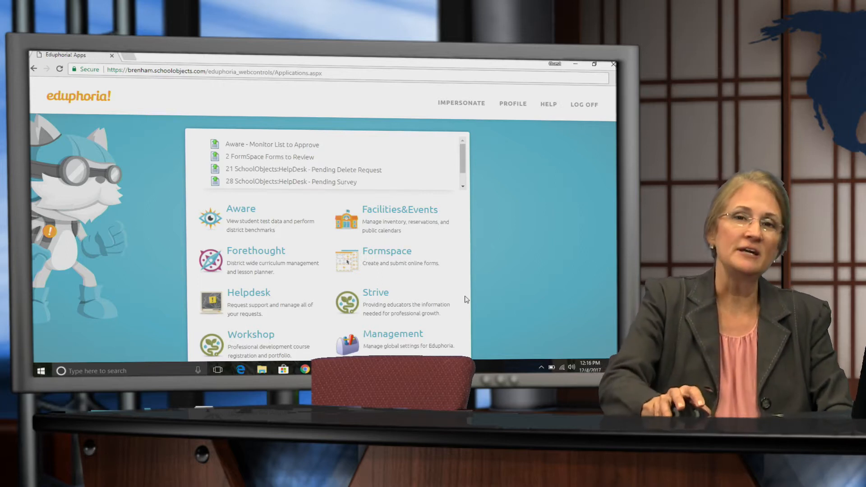
- Launch Strive from the Eduphoria apps page to reach your professional goals timeline
click(375, 293)
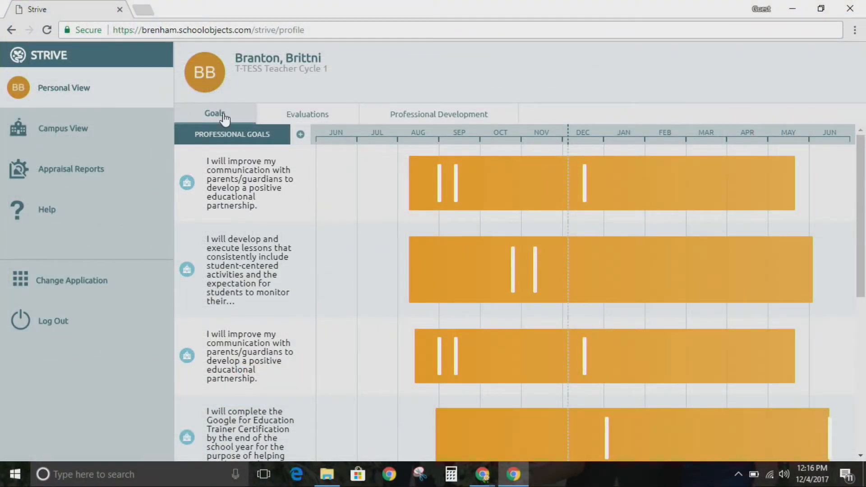
mouse_move(308, 114)
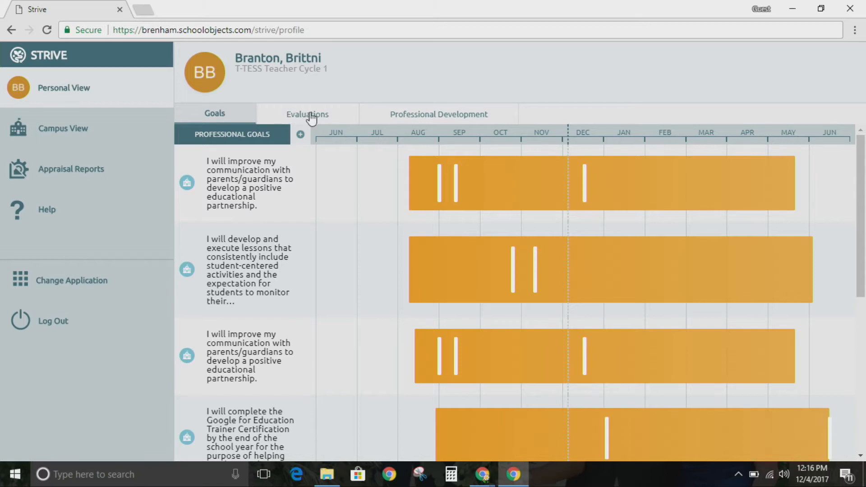
mouse_move(401, 113)
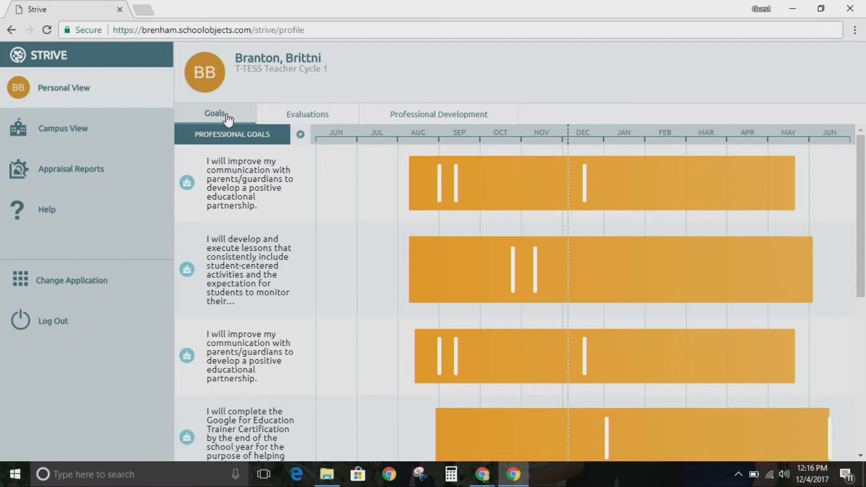
mouse_move(292, 119)
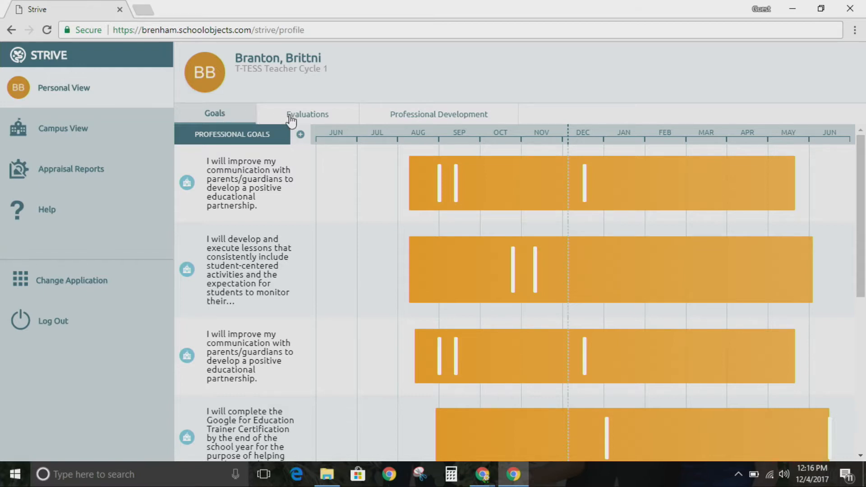
mouse_move(303, 116)
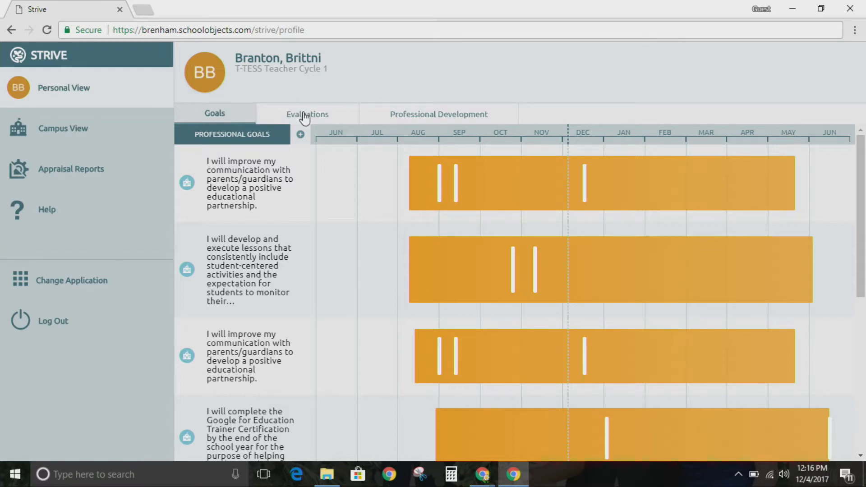
- Show the Evaluations tab and scroll down to the Student Growth Goal task
click(307, 113)
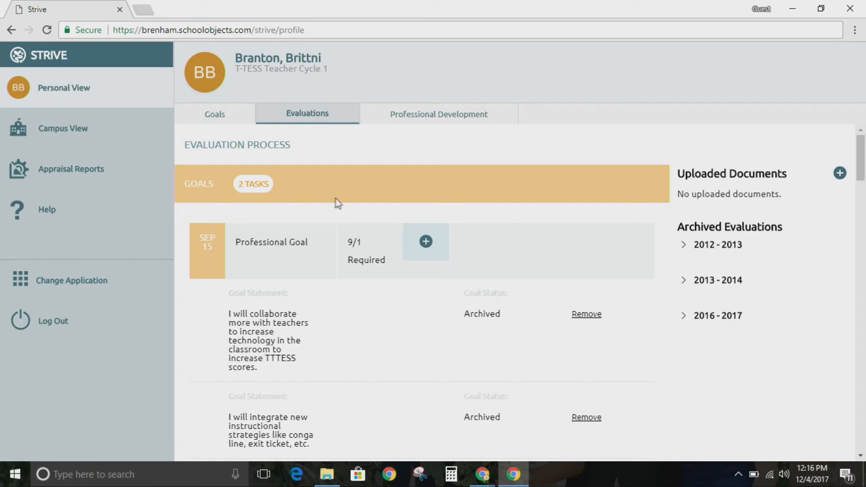
mouse_move(416, 253)
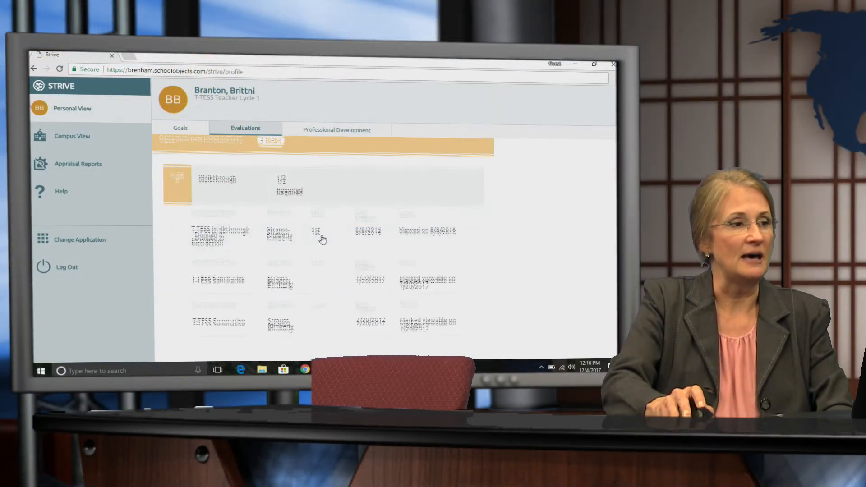
scroll(down, 3)
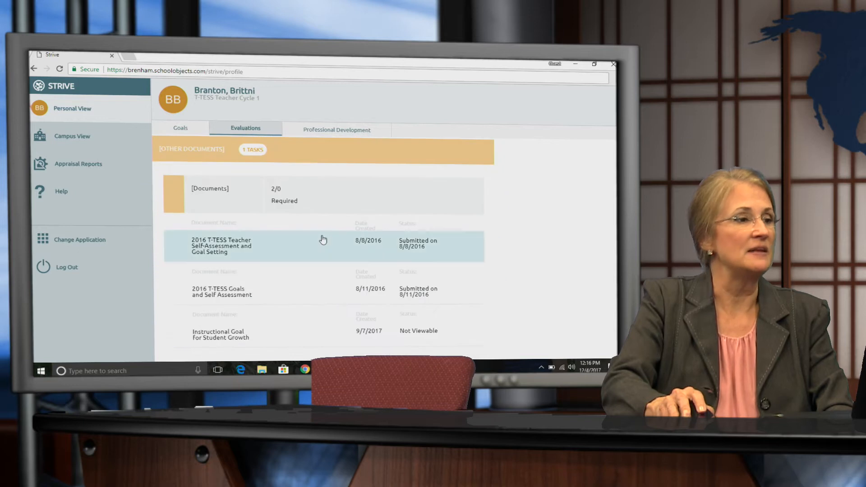
scroll(up, 3)
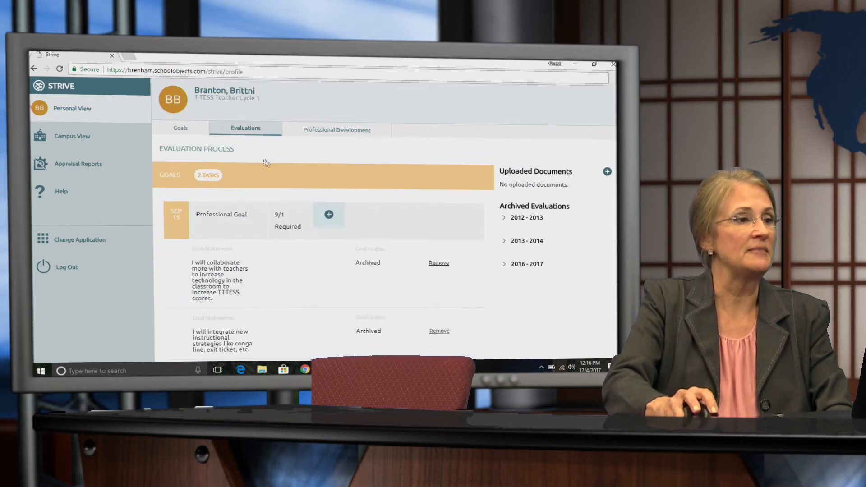
mouse_move(241, 206)
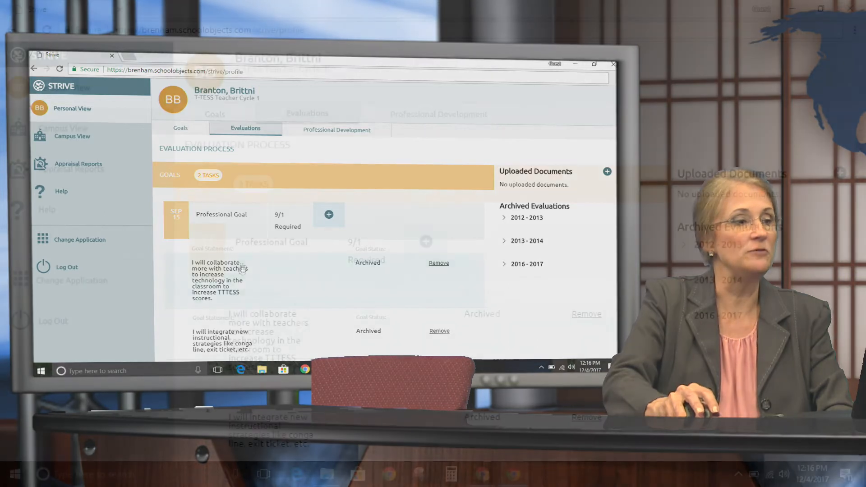
click(593, 64)
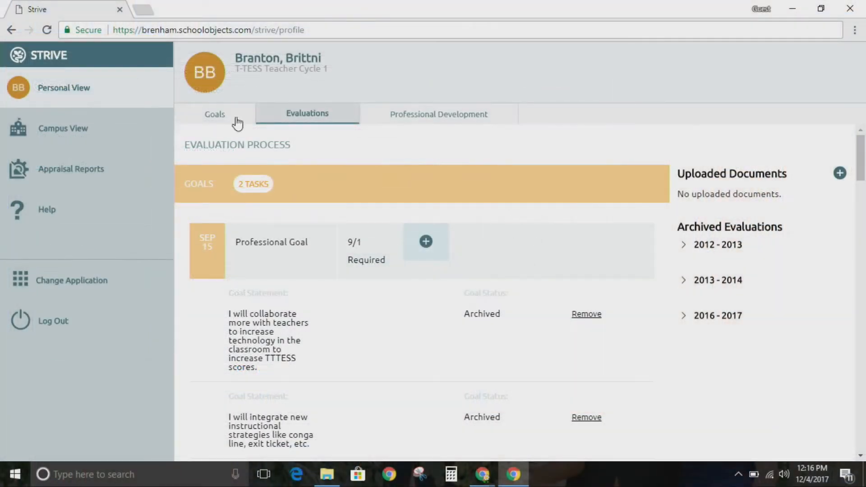
mouse_move(301, 129)
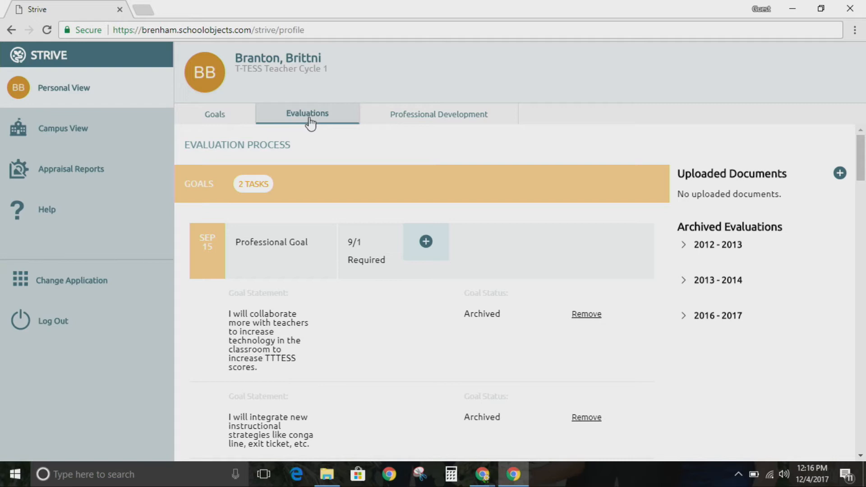
mouse_move(391, 326)
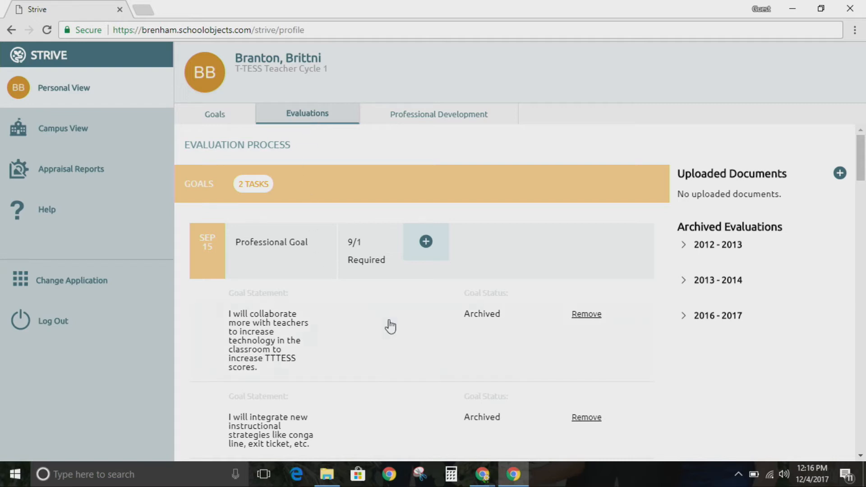
scroll(down, 3)
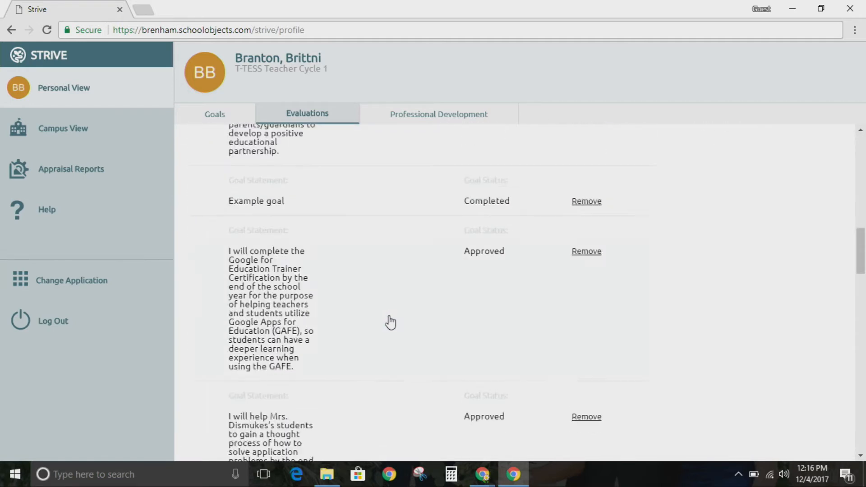
scroll(down, 3)
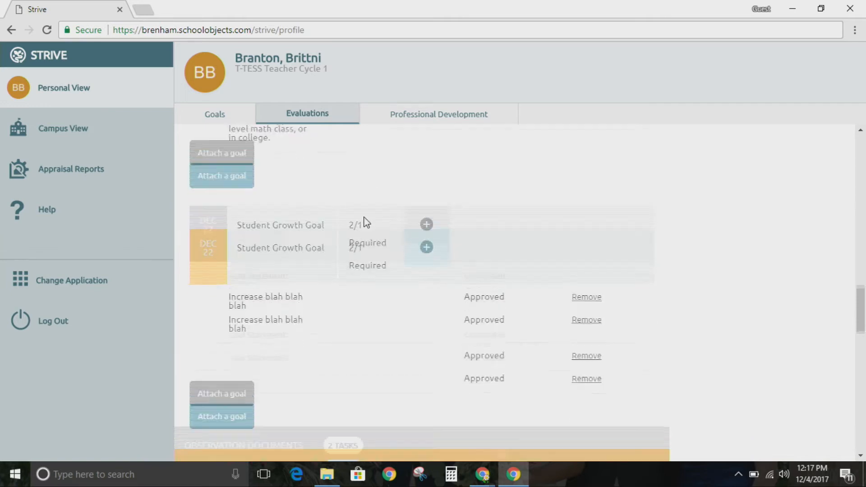
scroll(down, 3)
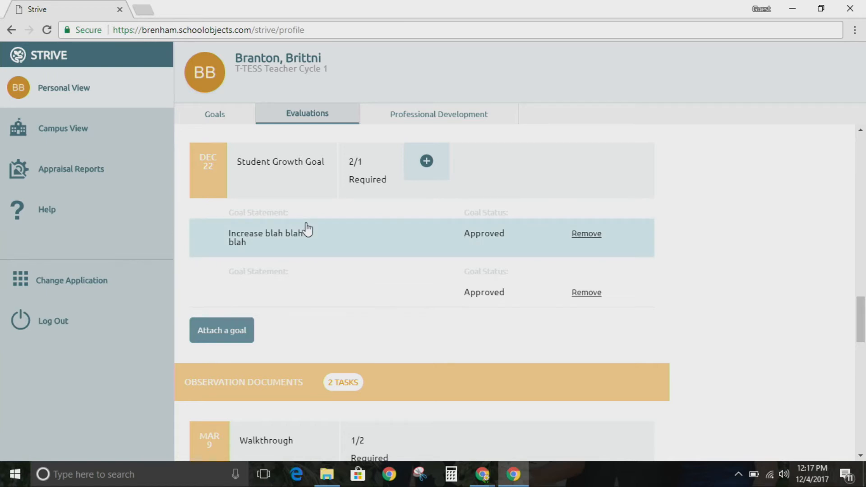
mouse_move(325, 162)
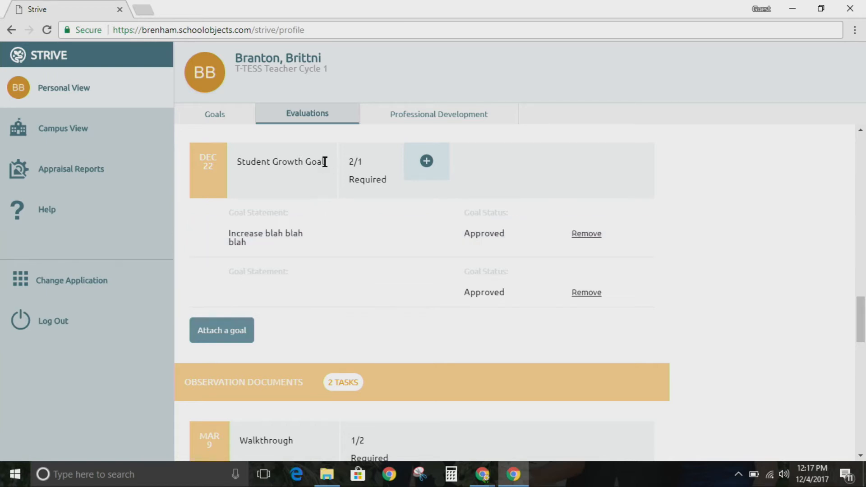
mouse_move(426, 164)
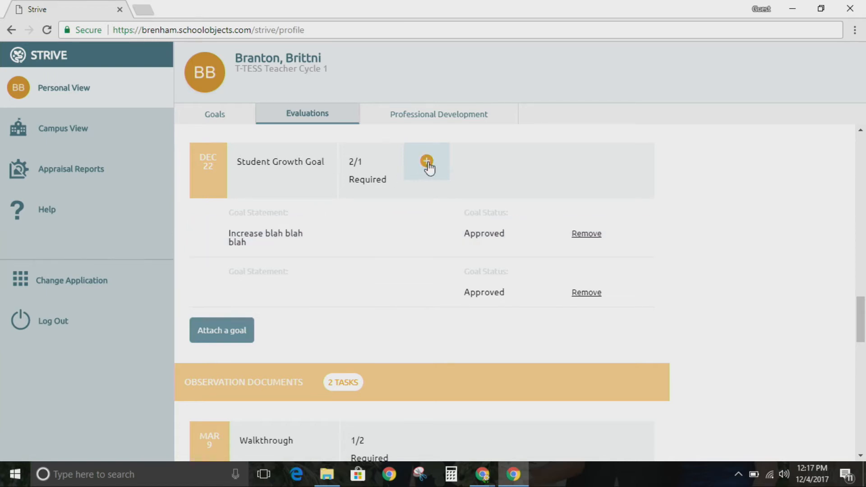
- Start a New Student Growth Goal and scroll to the Focus Learning Standards tree
click(426, 162)
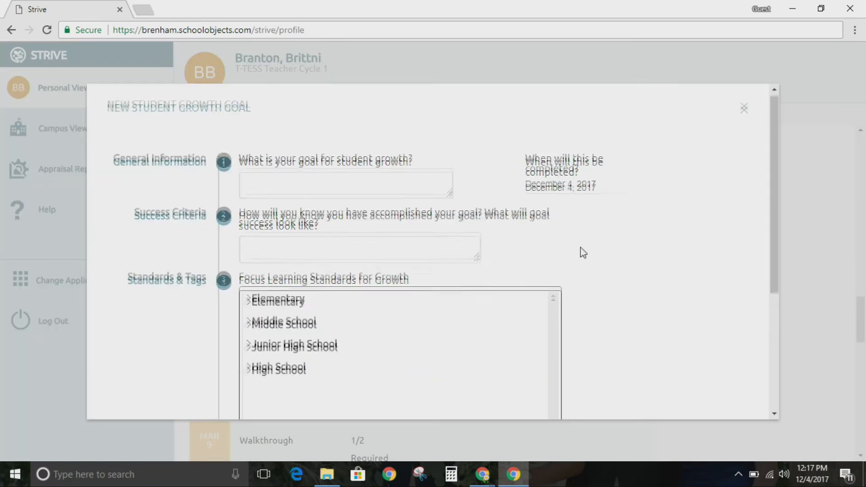
scroll(down, 3)
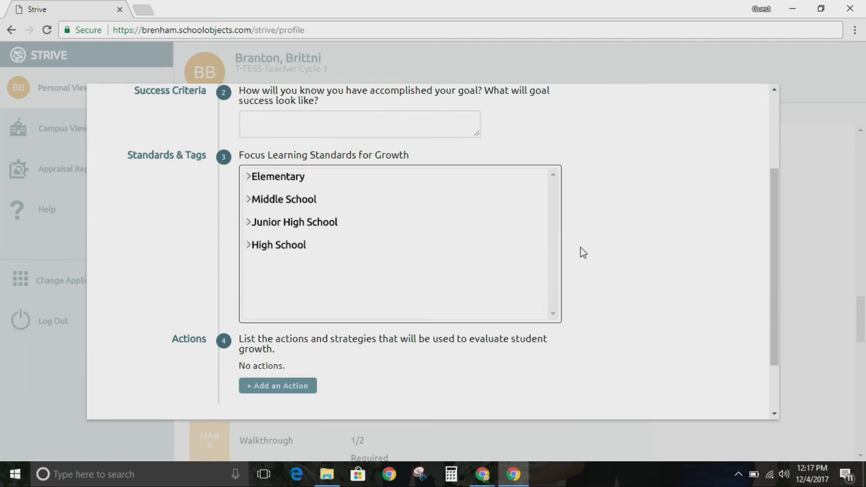
scroll(up, 3)
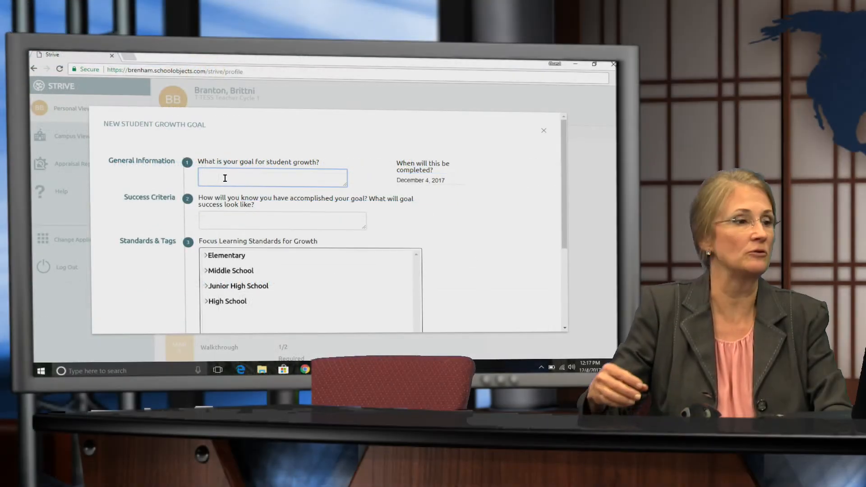
click(281, 220)
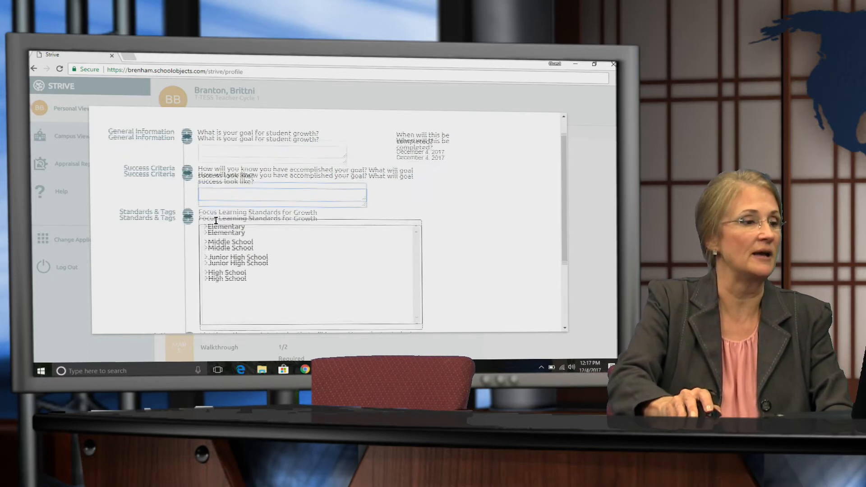
scroll(down, 3)
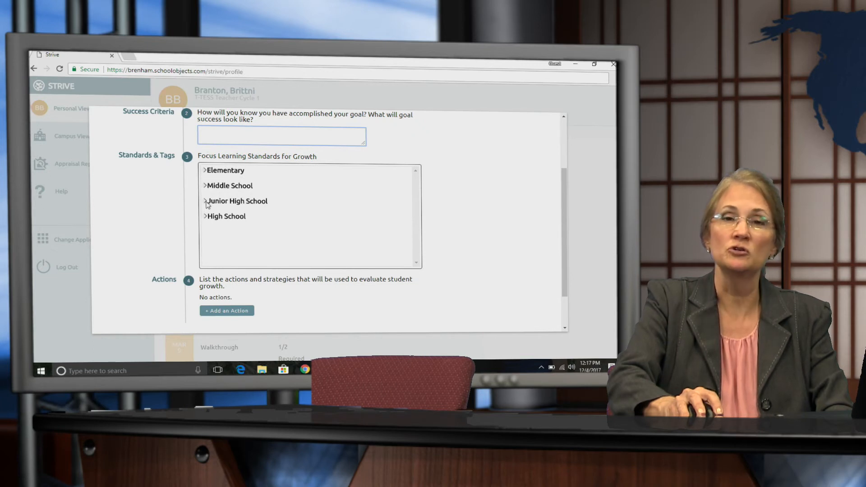
- Expand Junior High School Science and choose Science, Grade 7 as focus standards
click(204, 200)
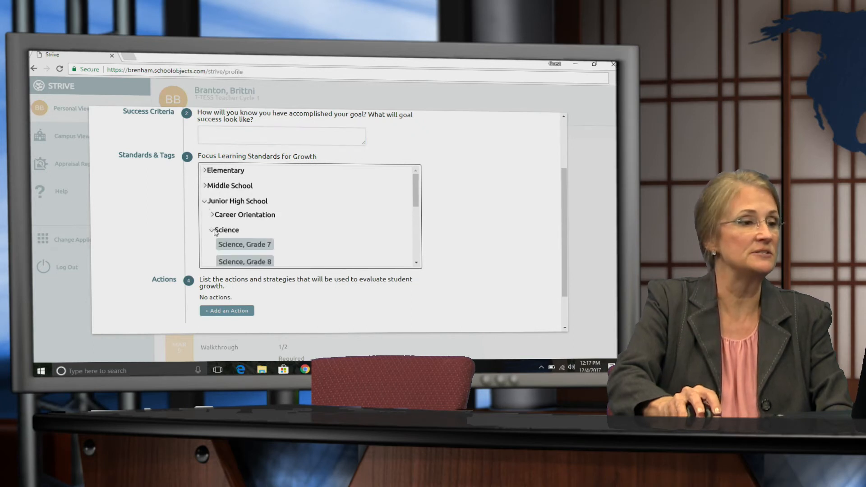
click(244, 245)
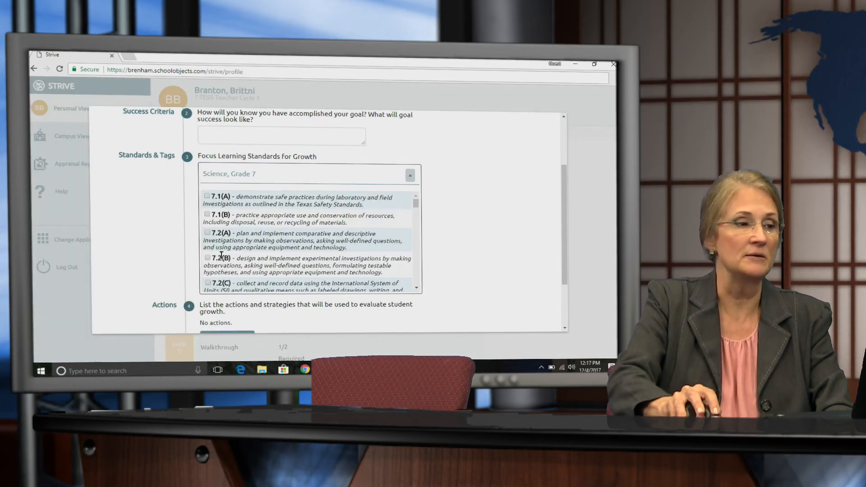
scroll(down, 3)
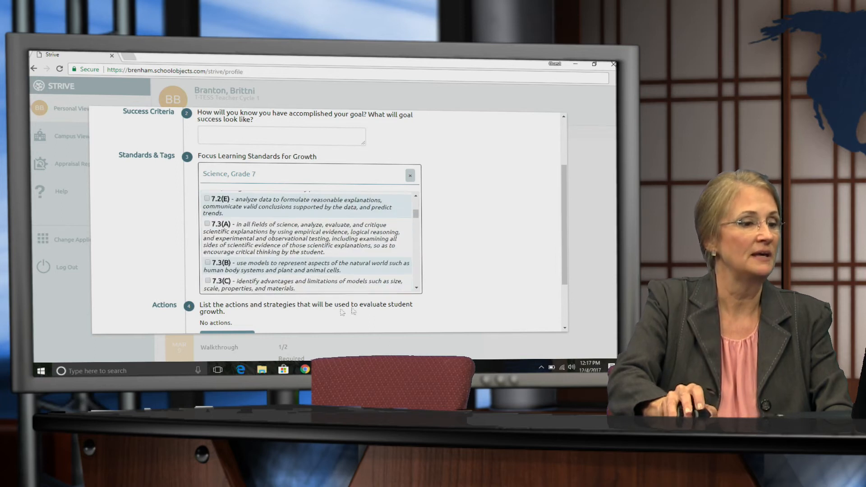
scroll(down, 3)
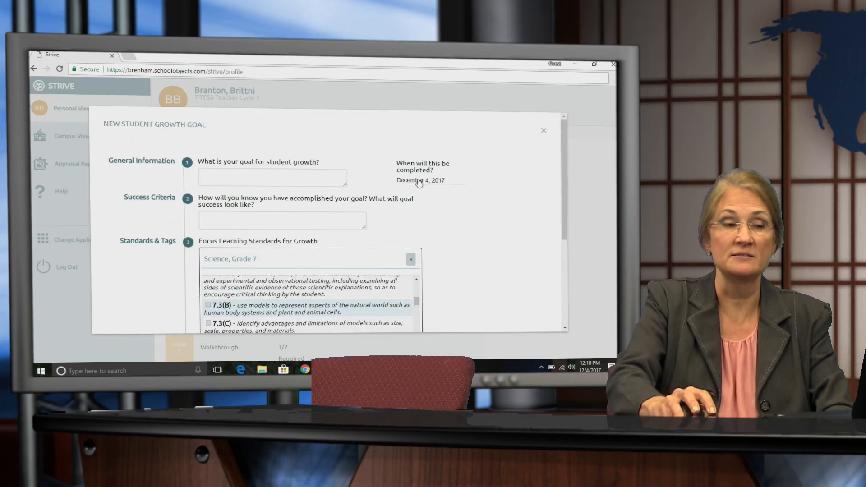
- Set the completion date to March 30, 2018 and create the student growth goal
click(420, 180)
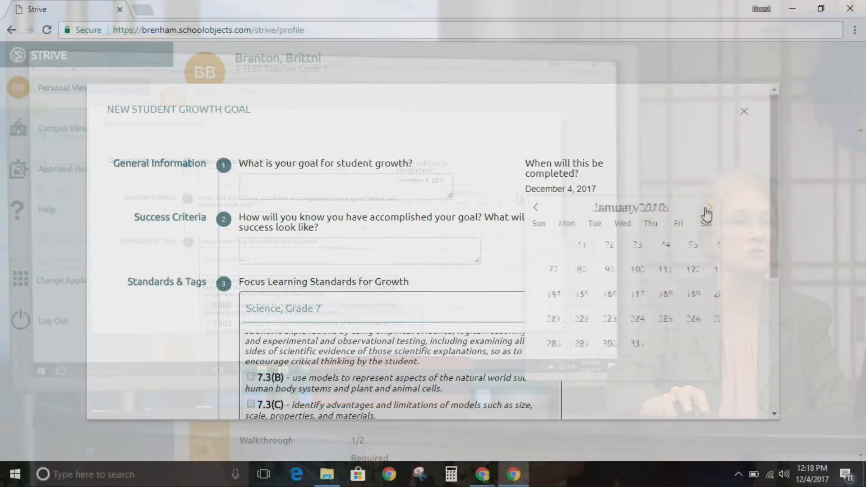
click(710, 207)
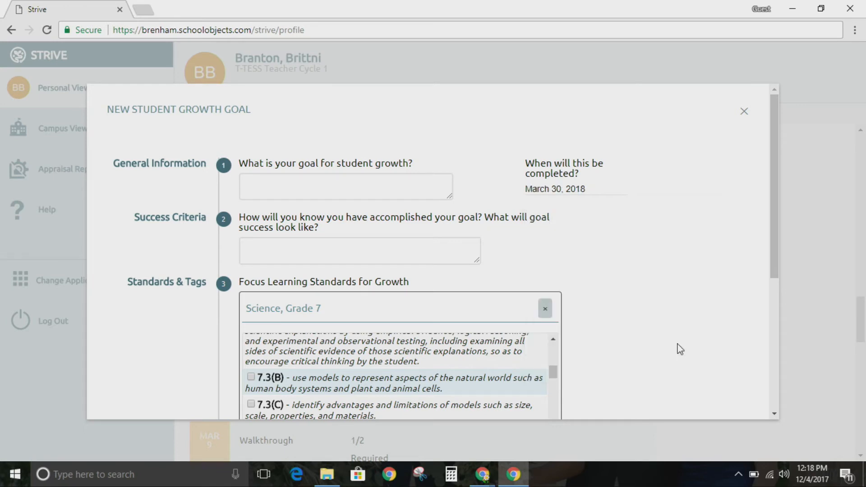
mouse_move(668, 346)
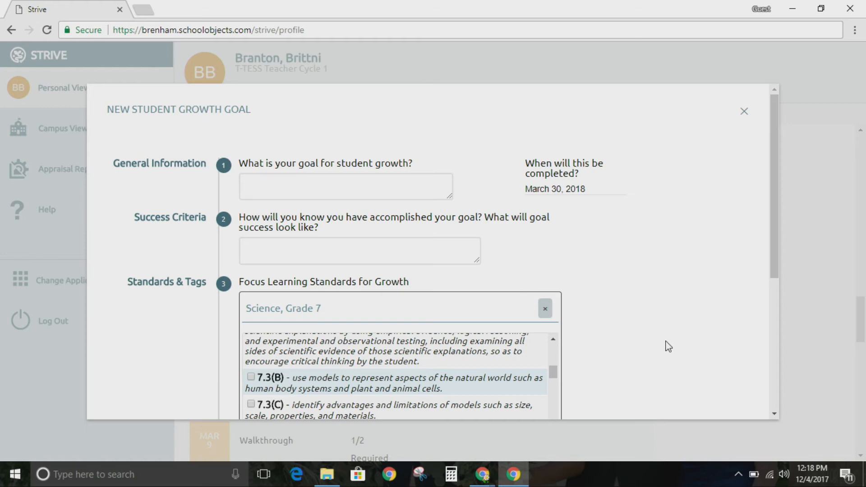
scroll(down, 3)
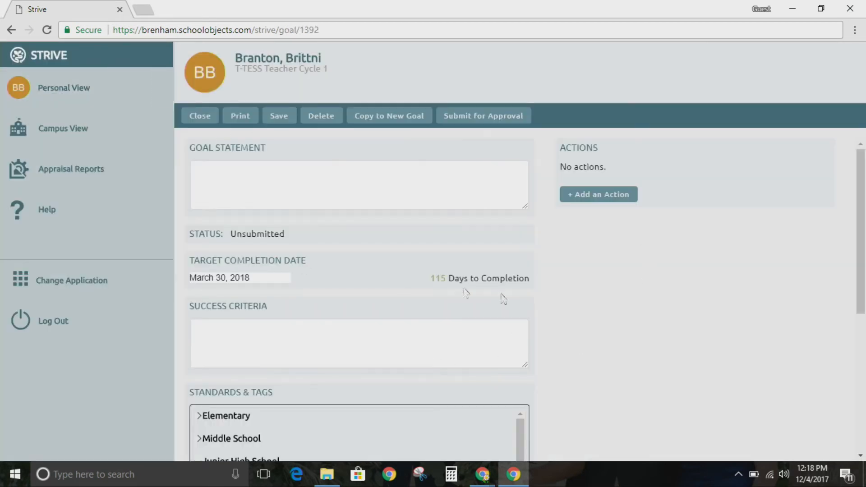
- Review the goal page, Submit for Approval so the status shows Submitted, then close it
scroll(down, 3)
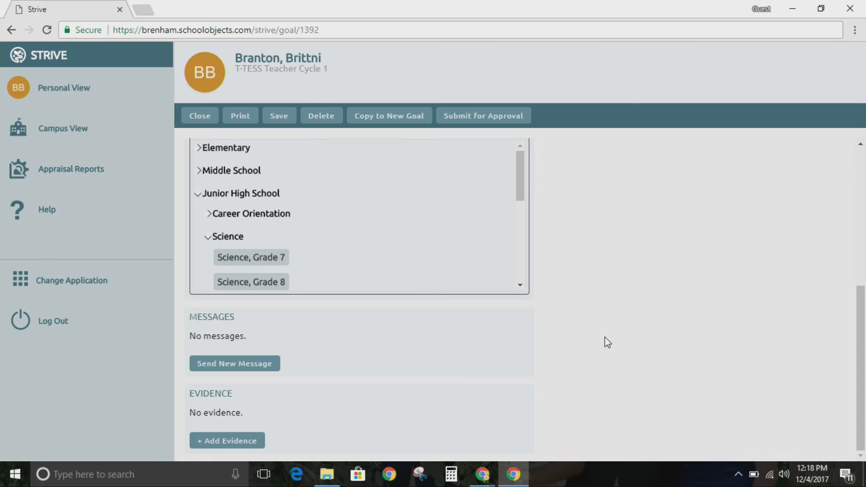
mouse_move(227, 441)
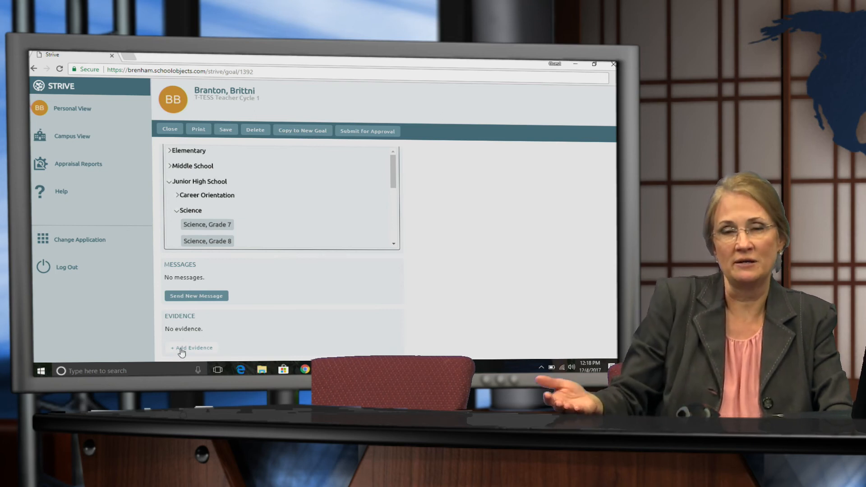
mouse_move(357, 260)
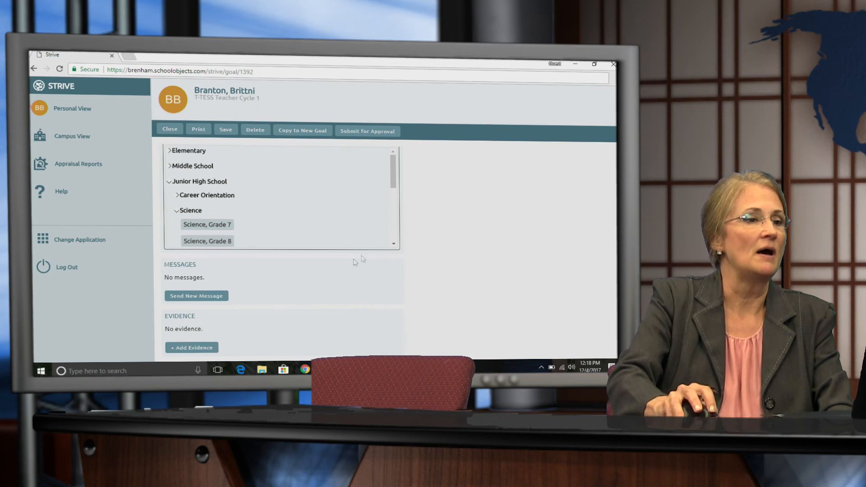
scroll(up, 3)
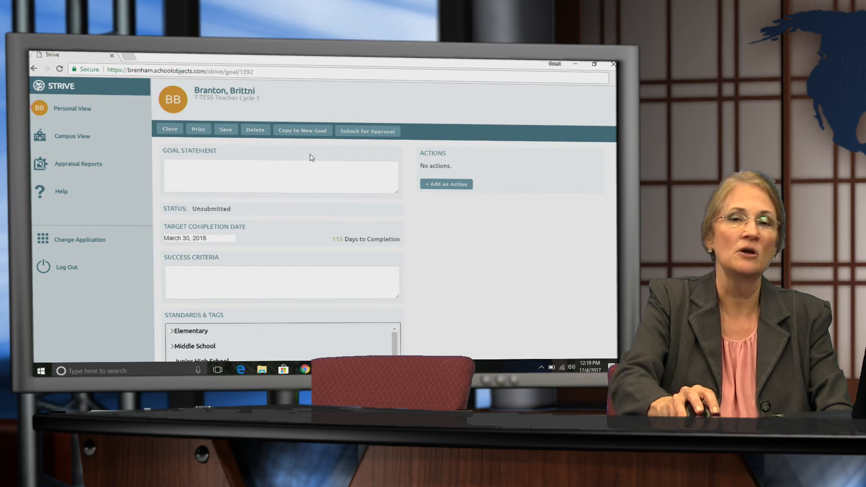
mouse_move(367, 131)
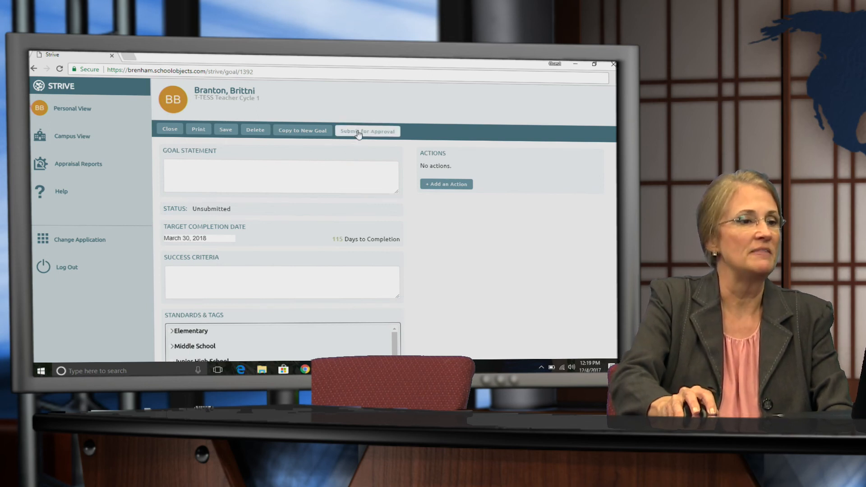
click(367, 131)
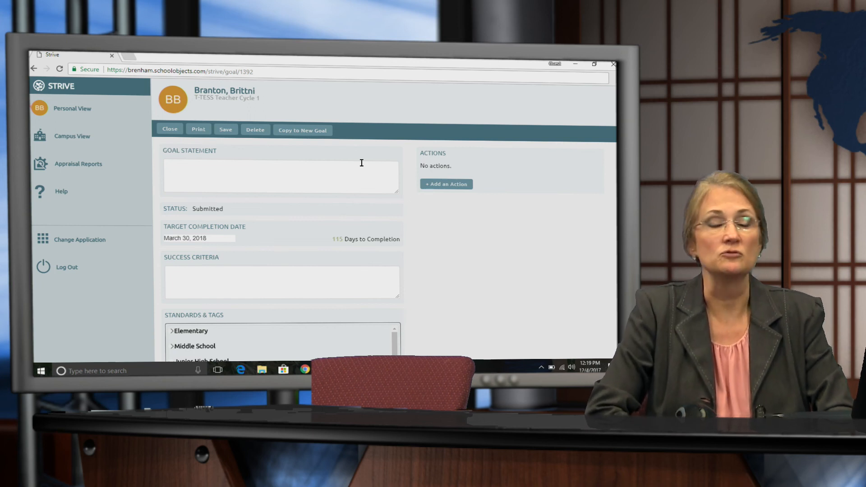
click(170, 129)
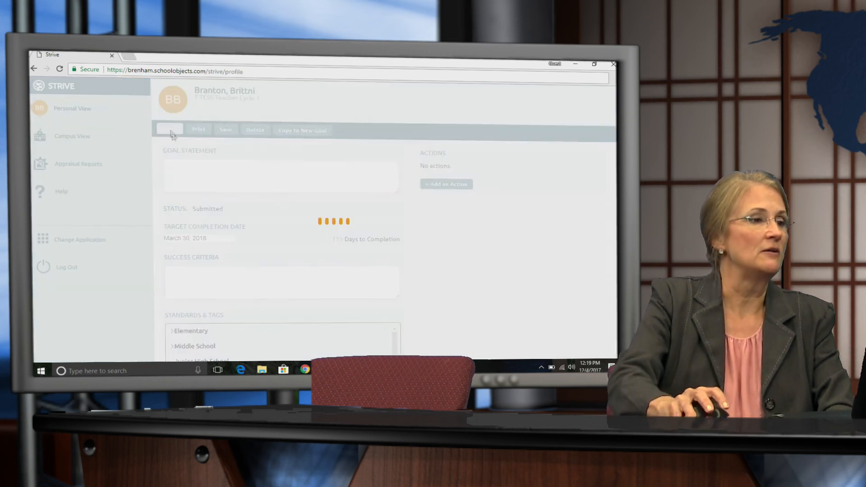
- Return to the Evaluations tab and scroll to the Submitted Student Growth Goal entry
click(245, 128)
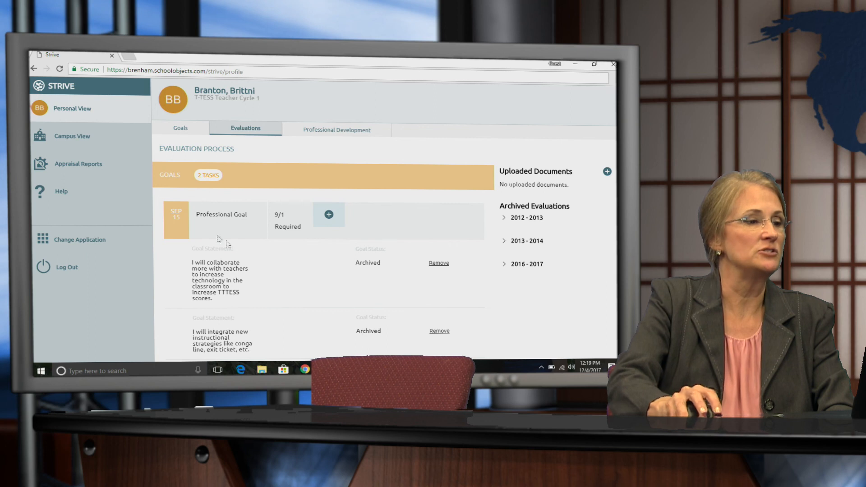
scroll(down, 3)
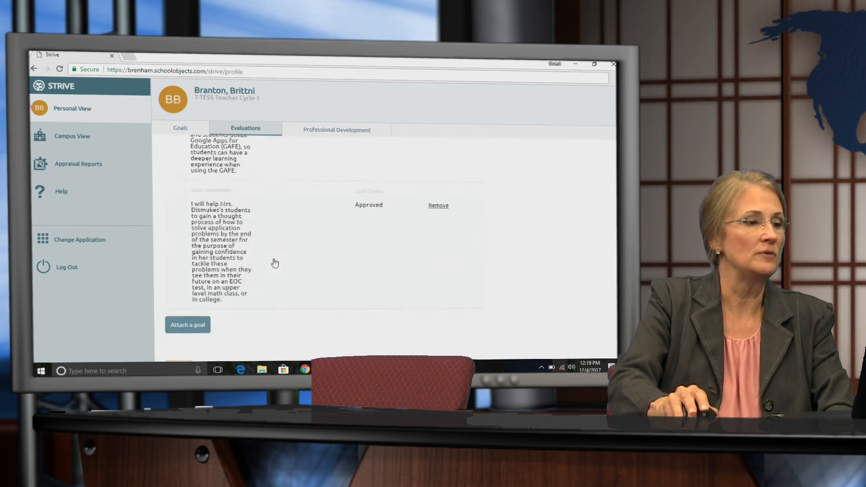
scroll(up, 3)
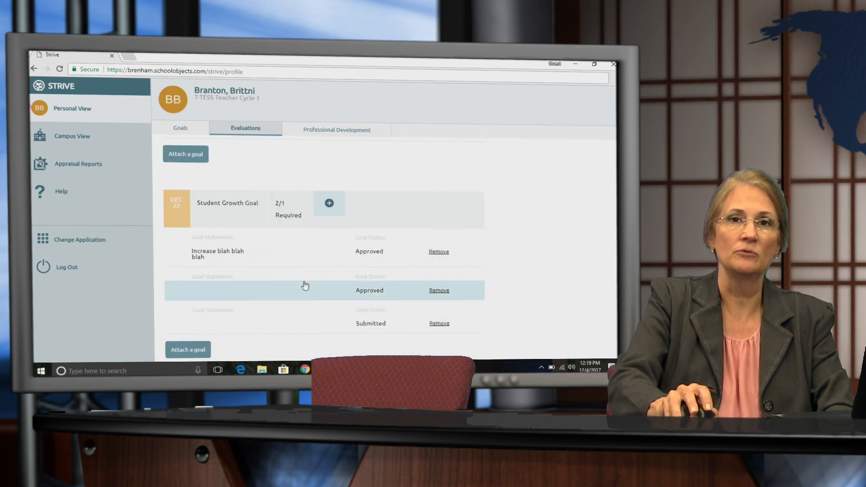
click(245, 129)
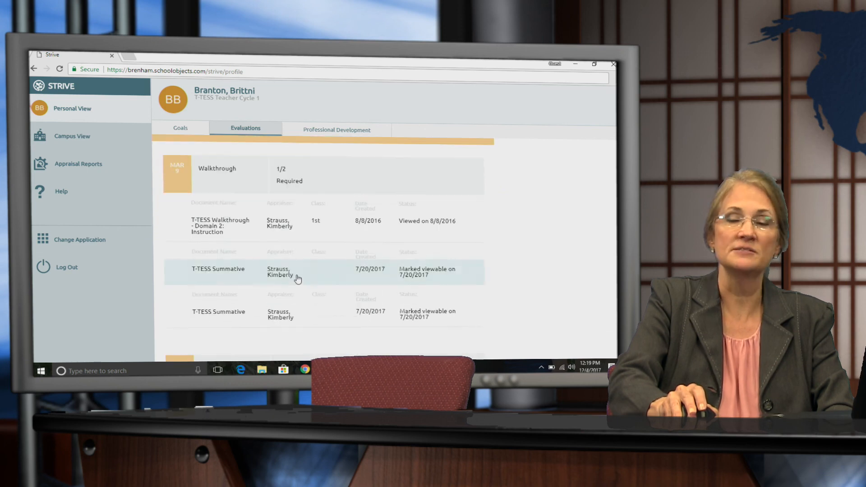
scroll(down, 3)
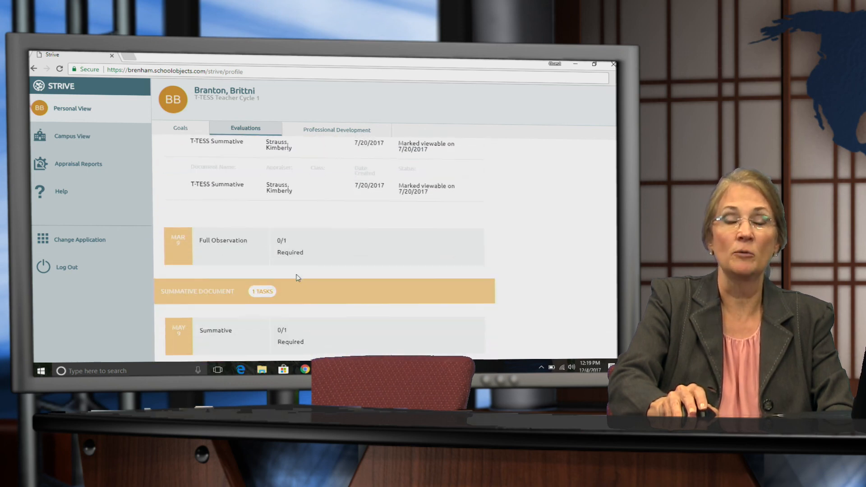